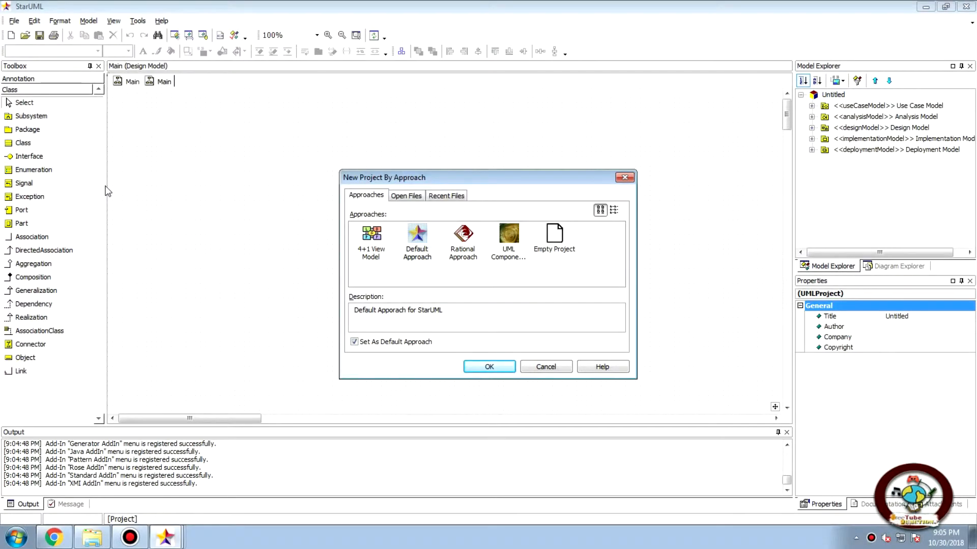
mouse_move(311, 277)
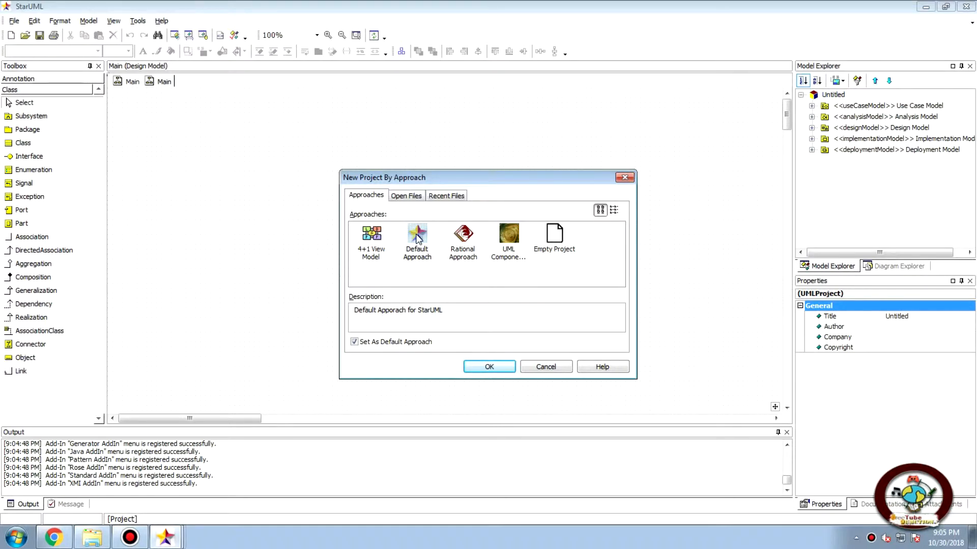
Accept the Default Approach to create the new untitled project
click(489, 366)
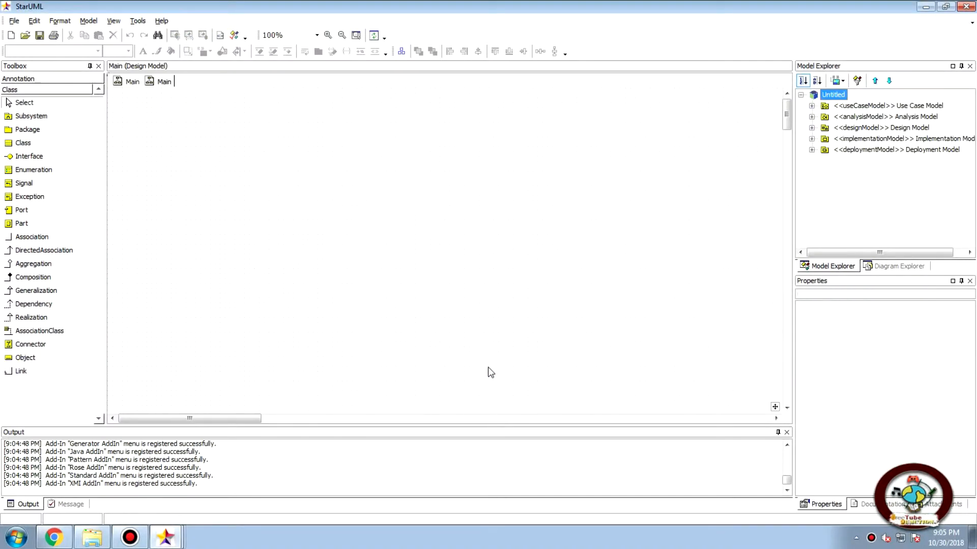
Bring up the Analysis Model's actions in Model Explorer to add a diagram
click(833, 93)
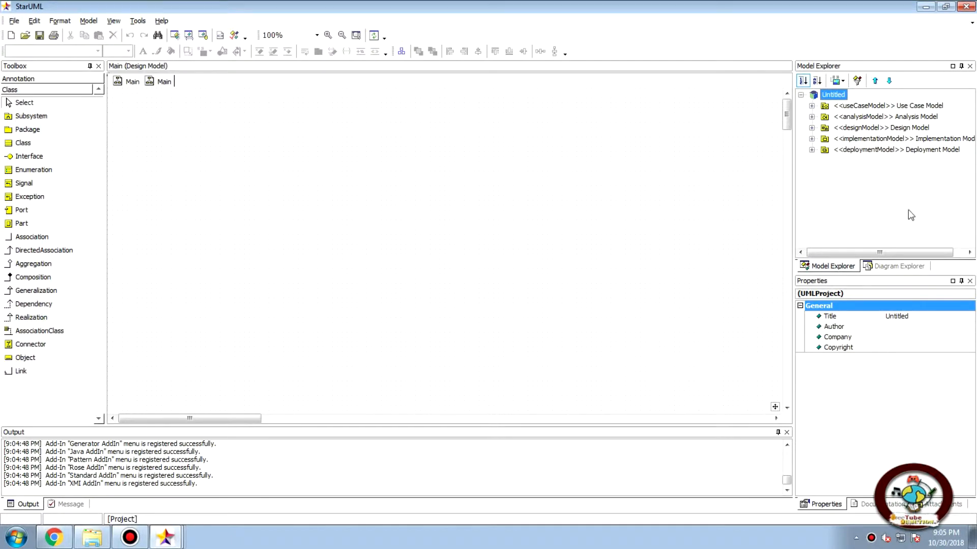
mouse_move(910, 184)
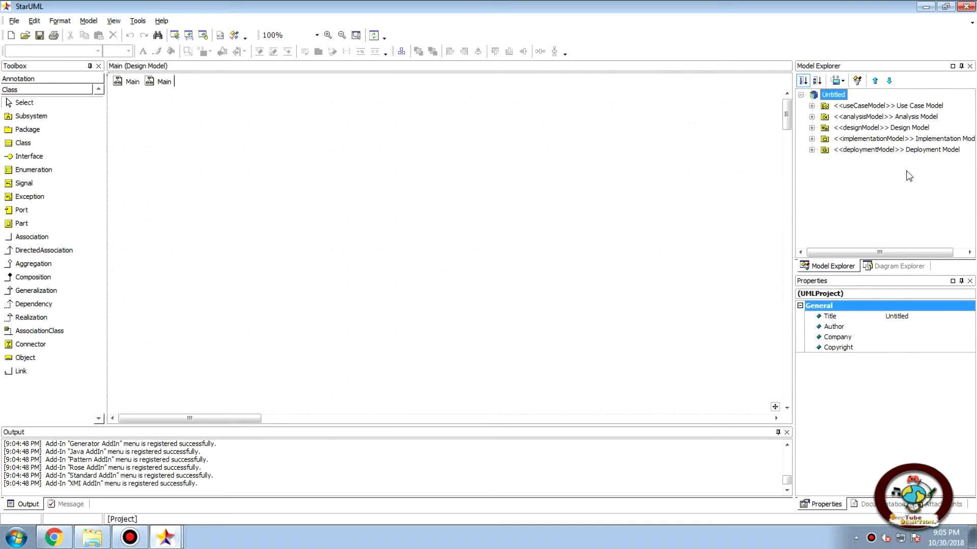
mouse_move(906, 121)
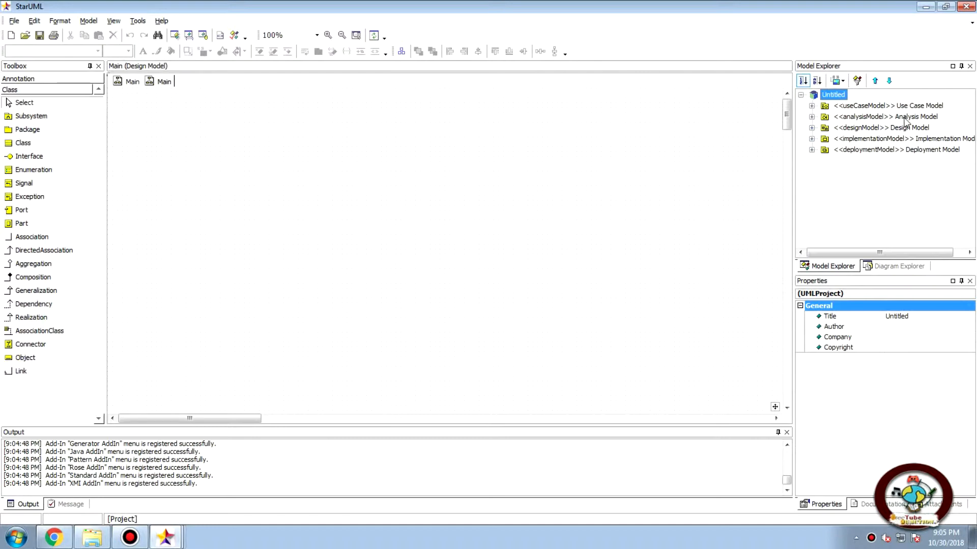
right_click(885, 115)
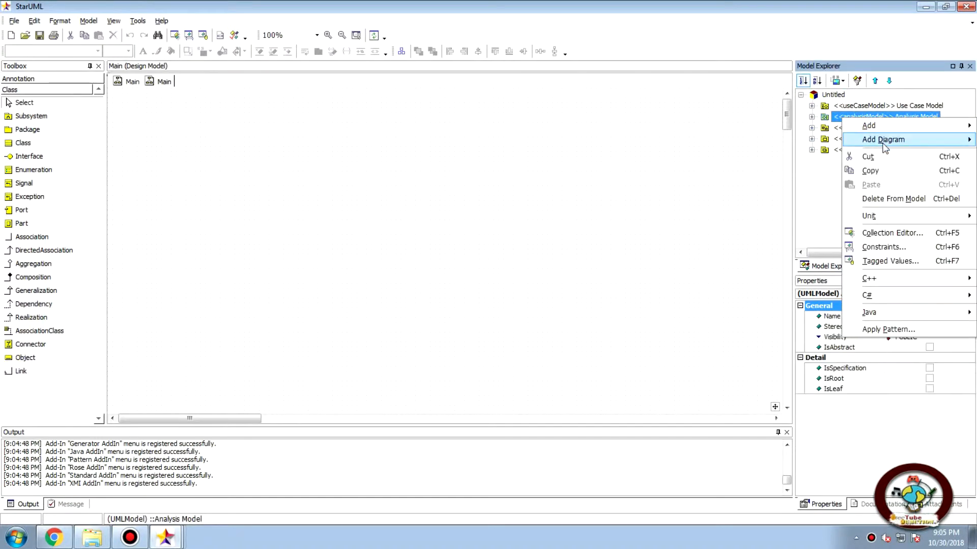
mouse_move(882, 140)
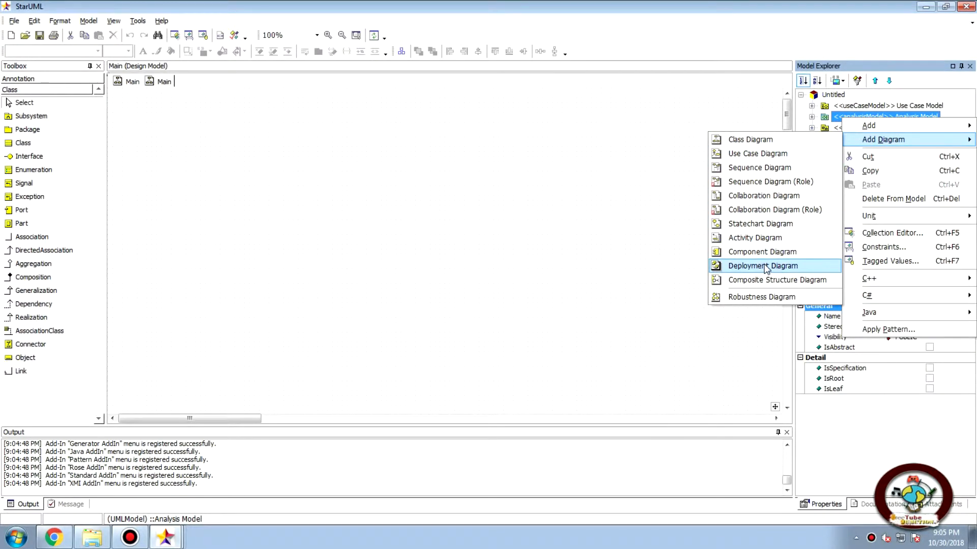
mouse_move(776, 210)
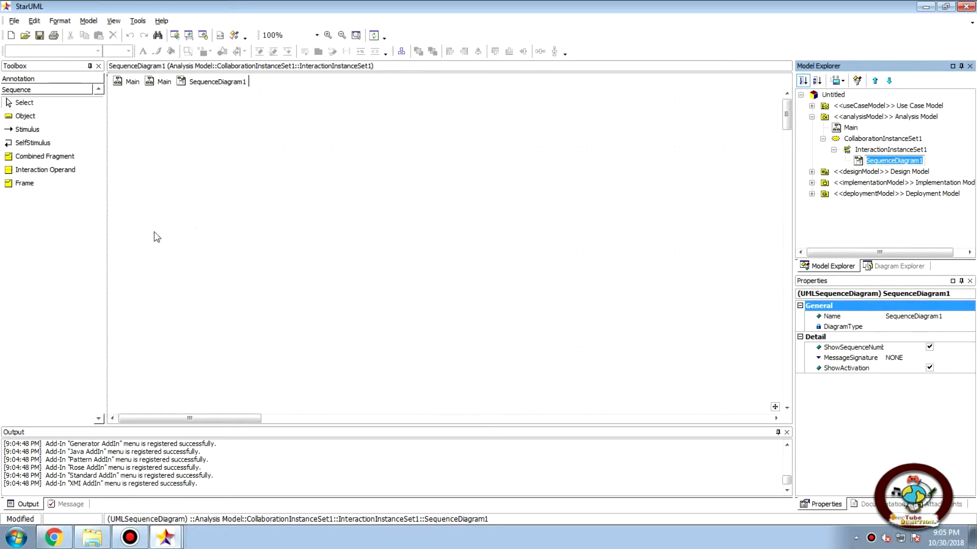
mouse_move(25, 226)
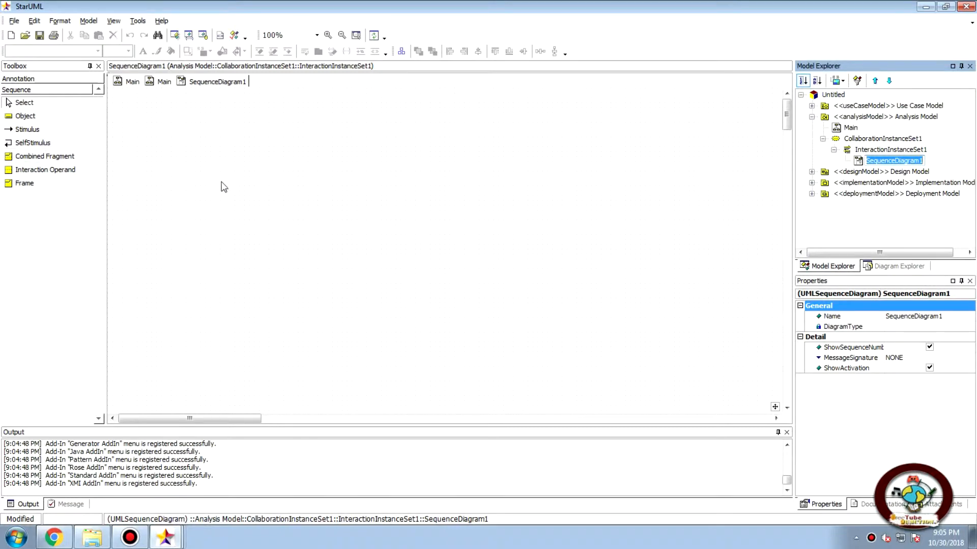
mouse_move(198, 204)
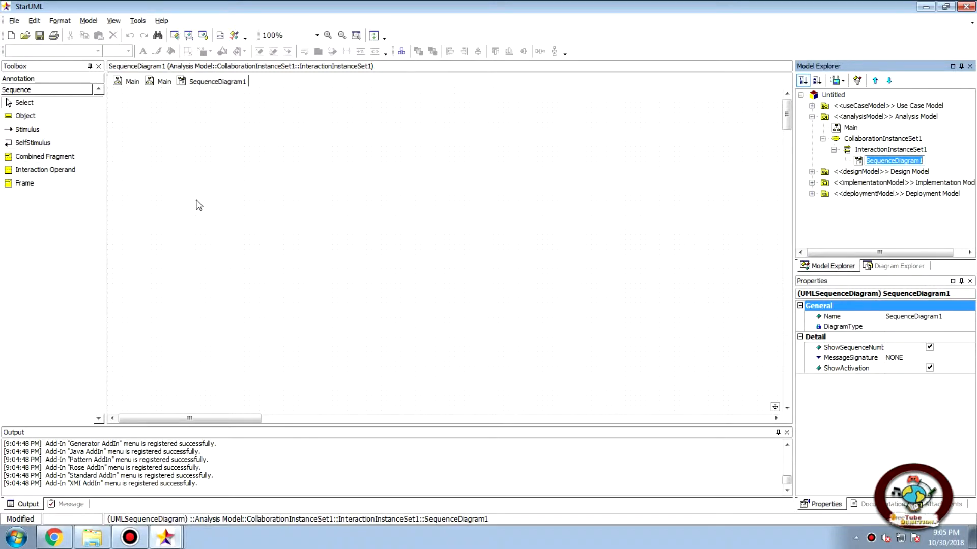
mouse_move(50, 124)
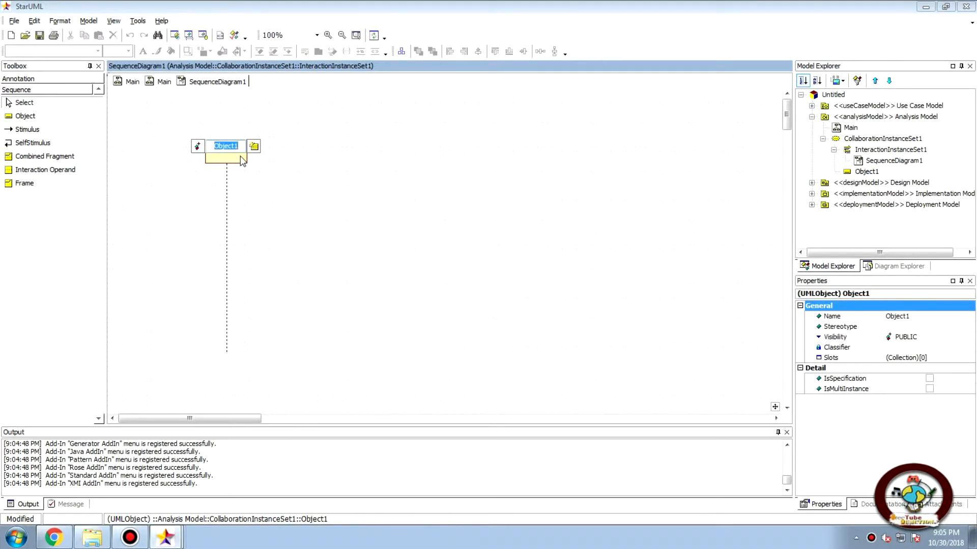
Place two object lifelines on the sequence diagram named obj1 and obj2
text(obj1)
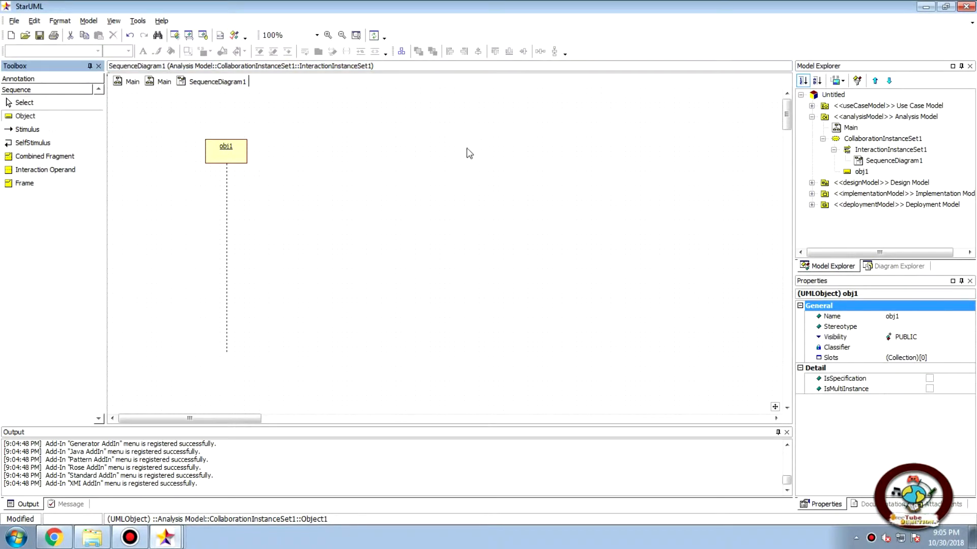
click(426, 151)
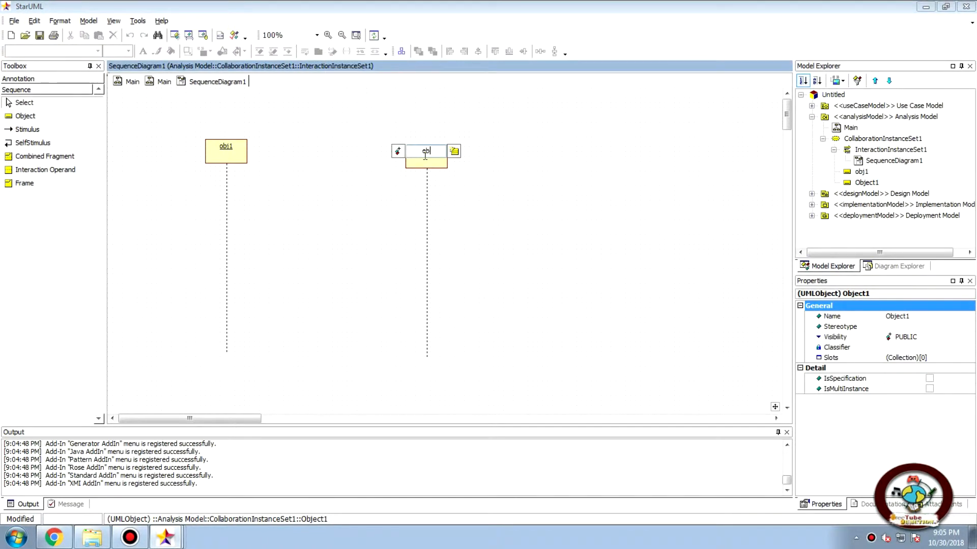
text(obj2)
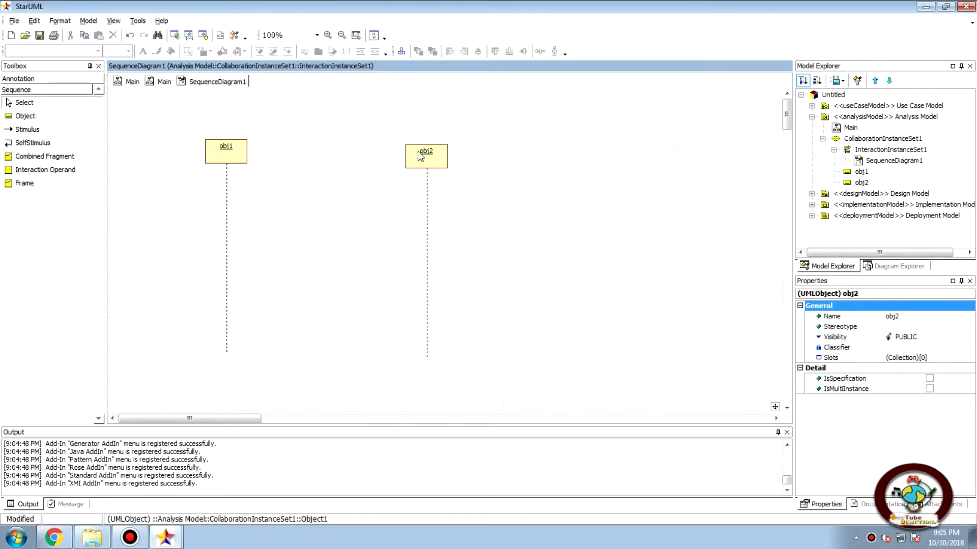
click(426, 155)
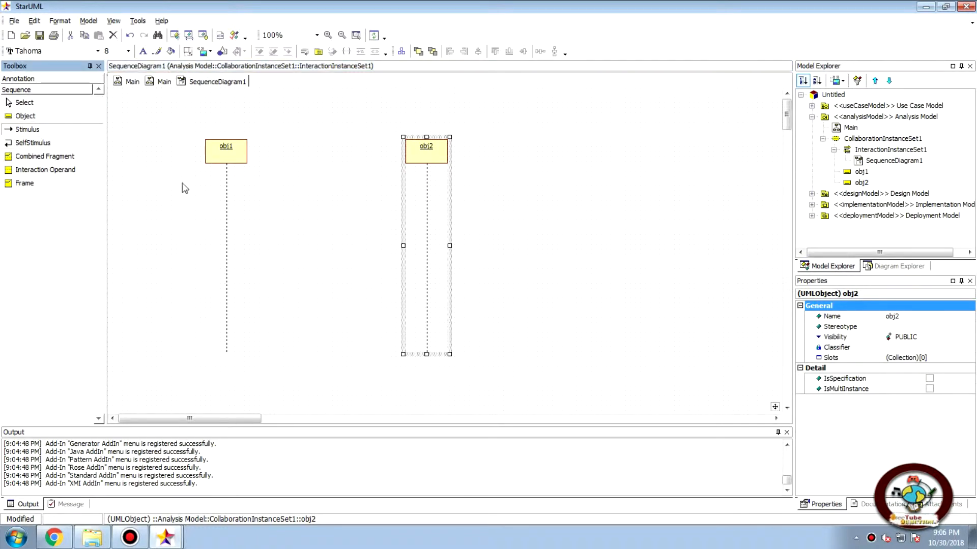
Draw the first message from obj1 to obj2 and name it message
drag(227, 199, 379, 199)
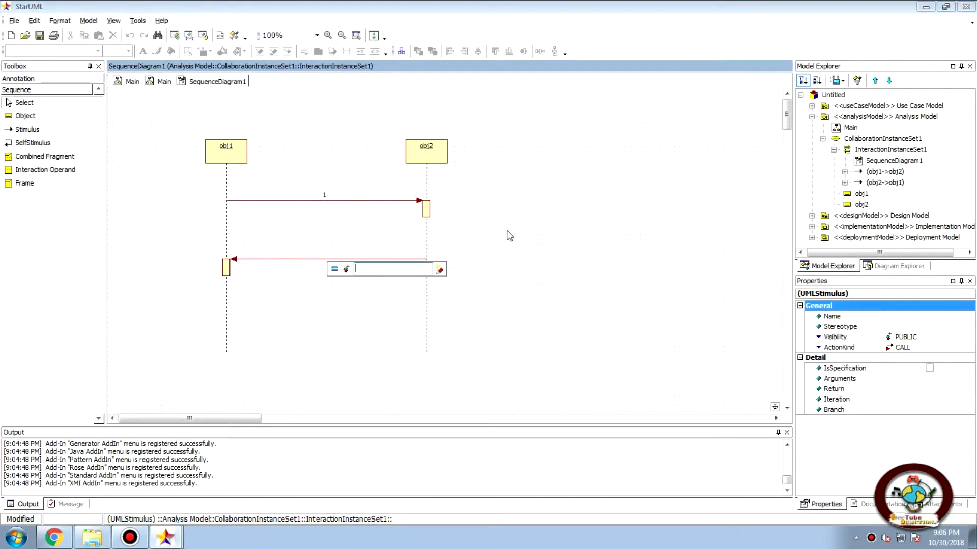
mouse_move(323, 206)
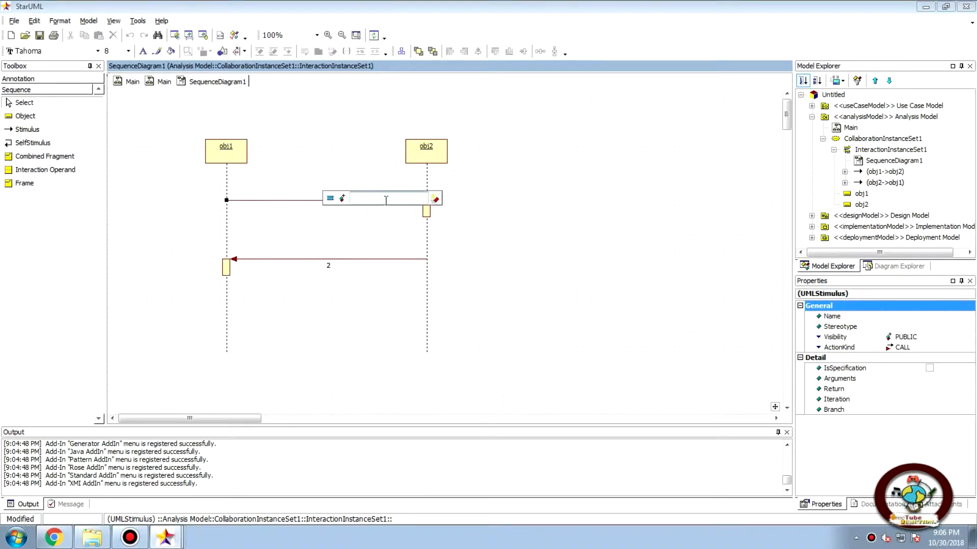
text(mesa)
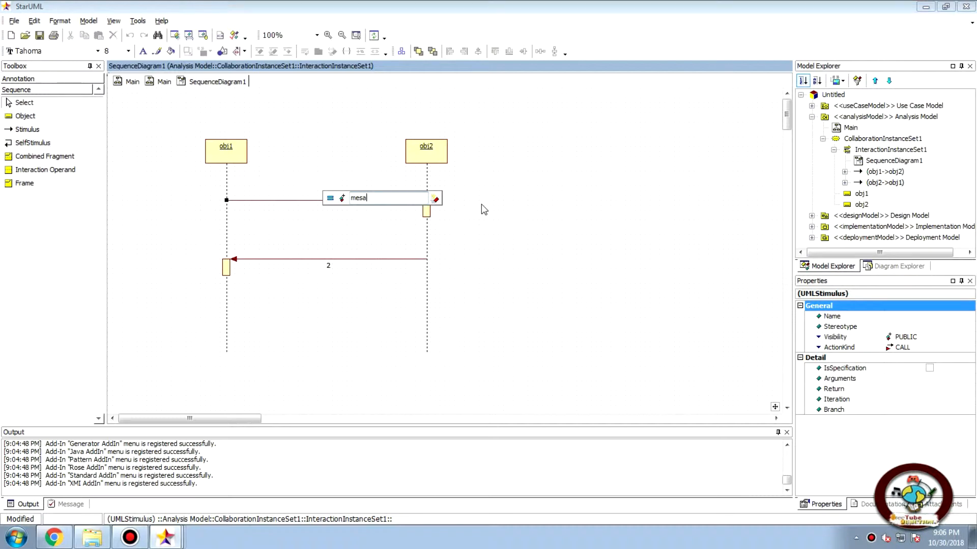
text(s)
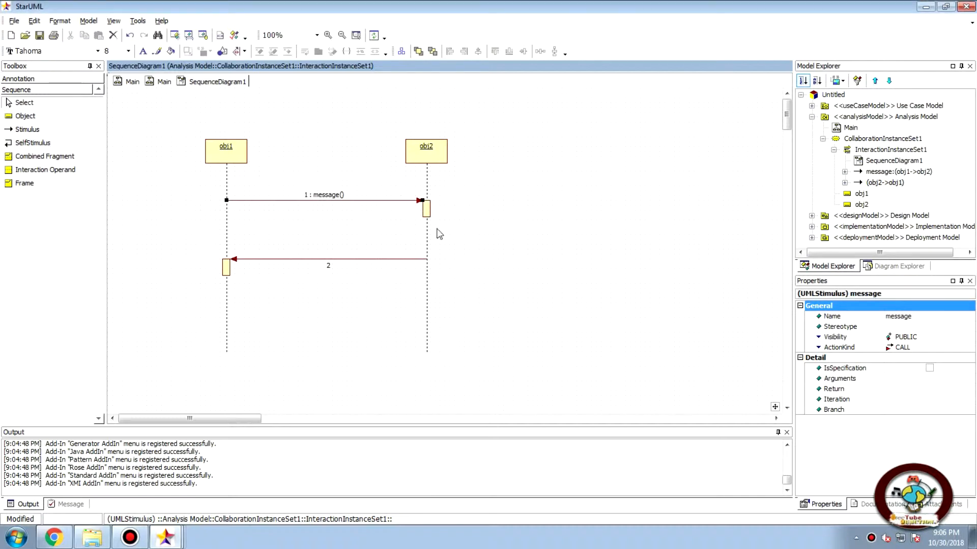
Name the return message from obj2 to obj1 message
double_click(329, 260)
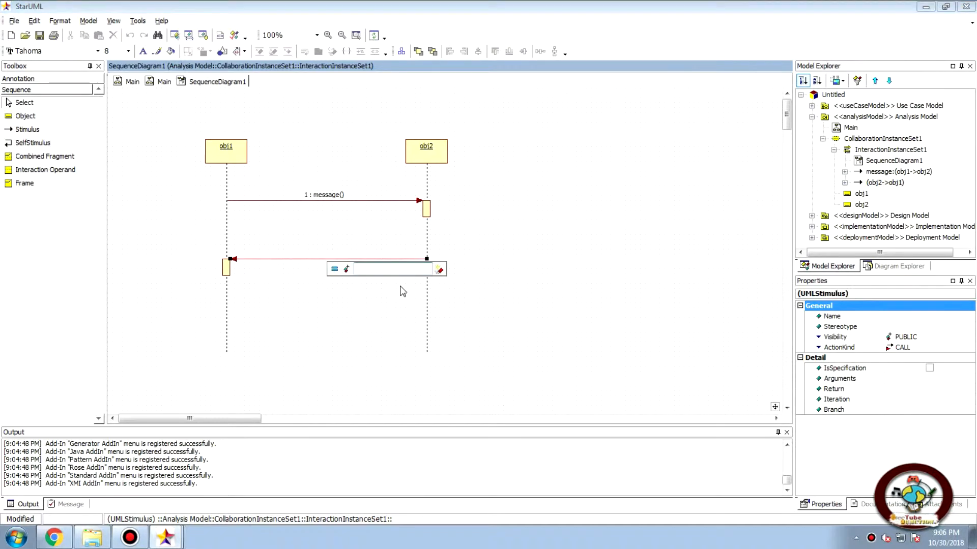
text(message)
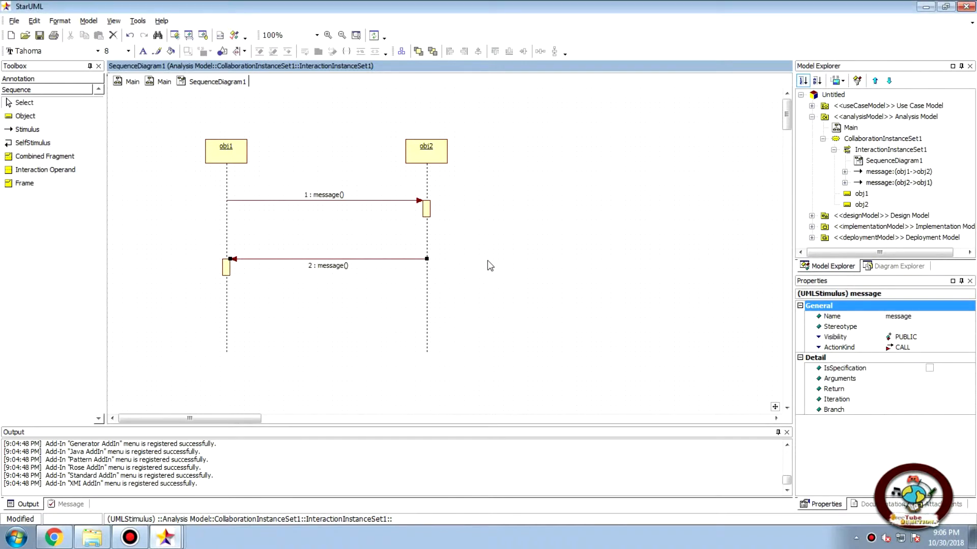
mouse_move(333, 202)
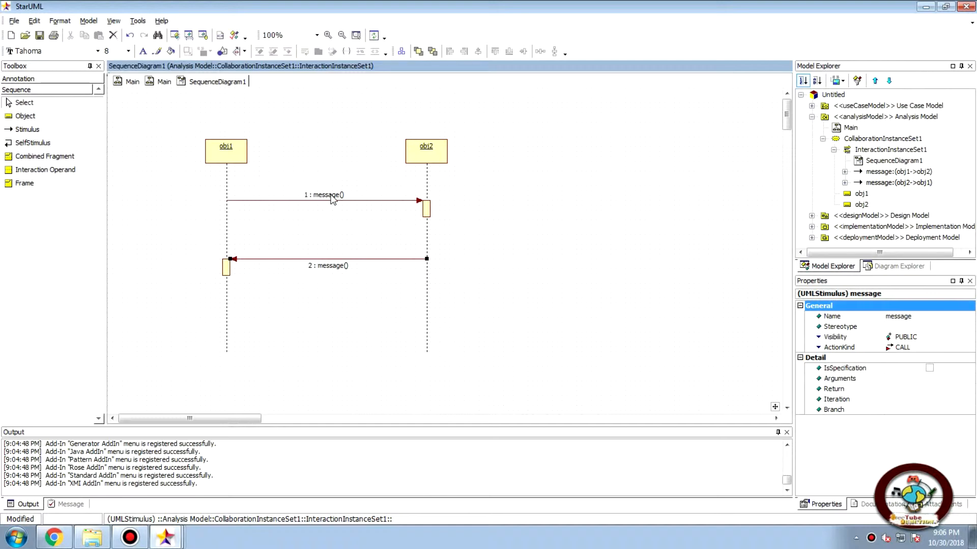
click(323, 199)
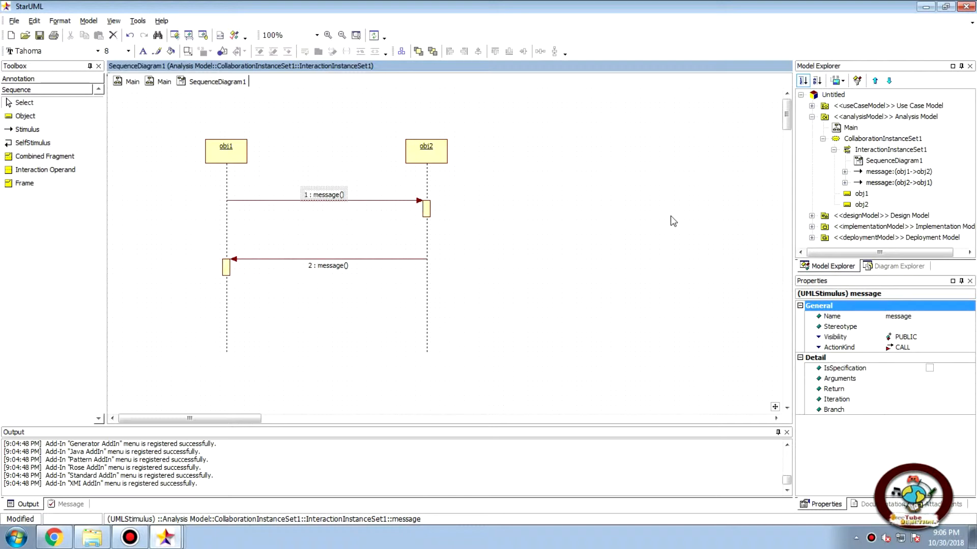
mouse_move(685, 223)
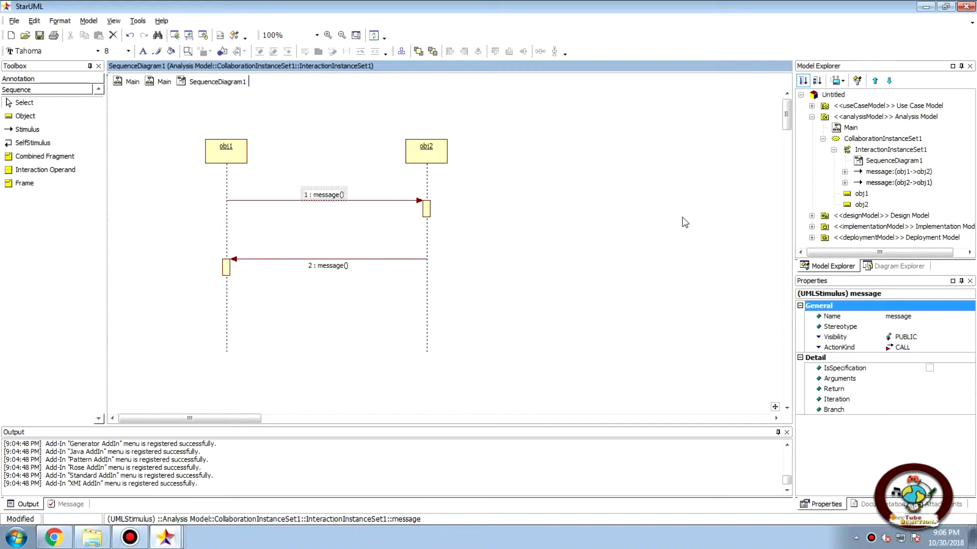
mouse_move(385, 152)
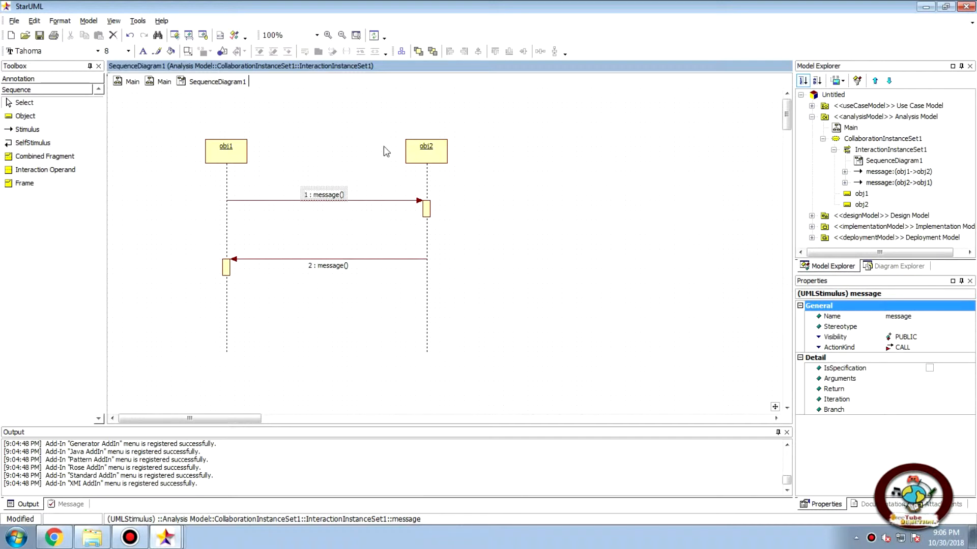
mouse_move(404, 182)
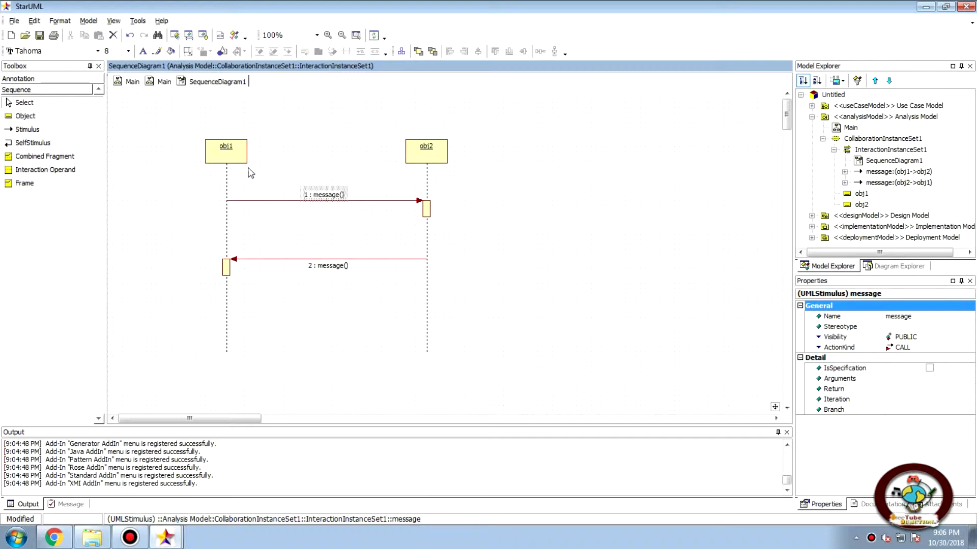
mouse_move(363, 283)
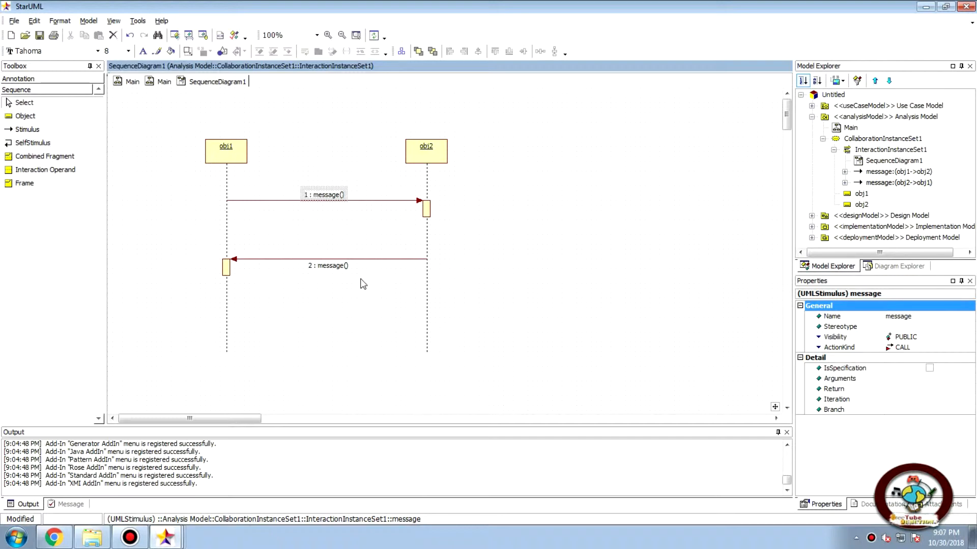
mouse_move(404, 296)
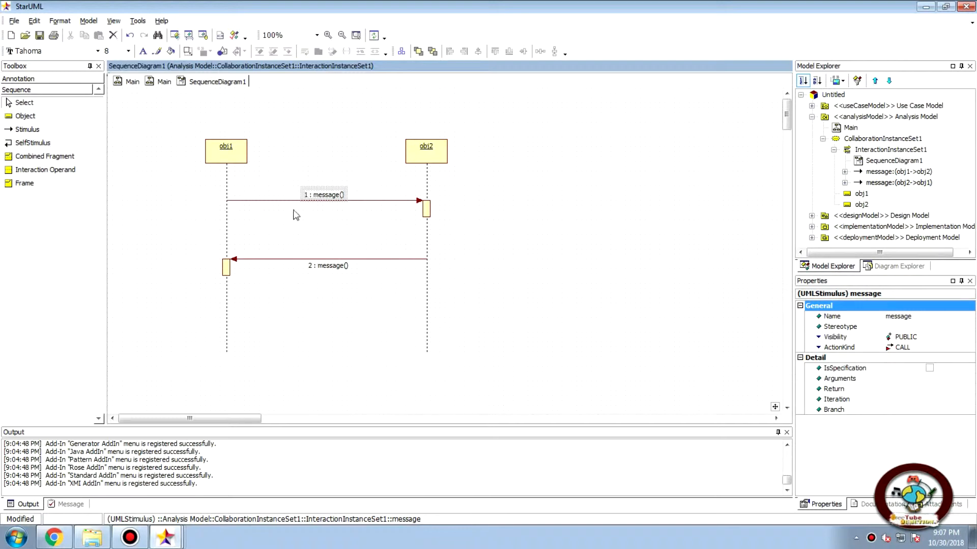
mouse_move(382, 276)
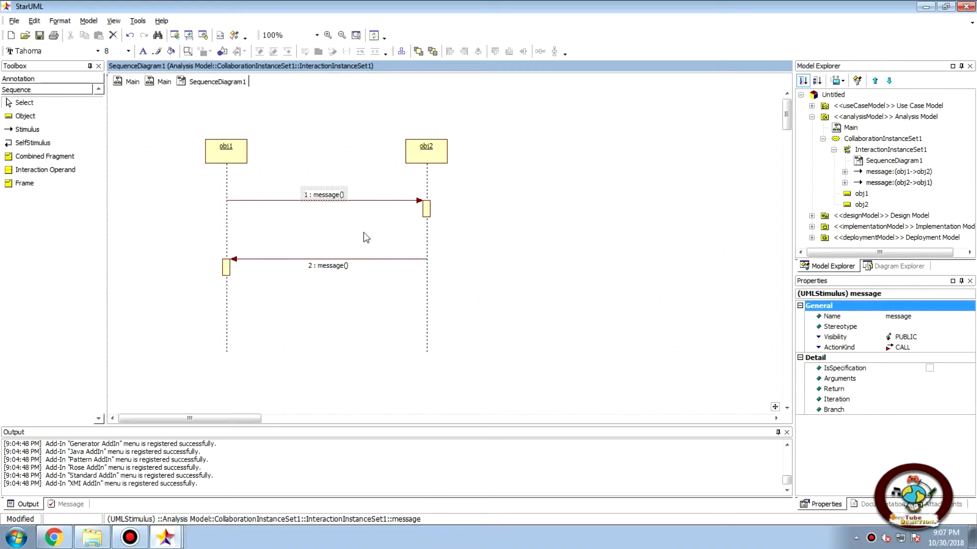
Rename the first message to the guard deposite>0 and commit it
double_click(324, 194)
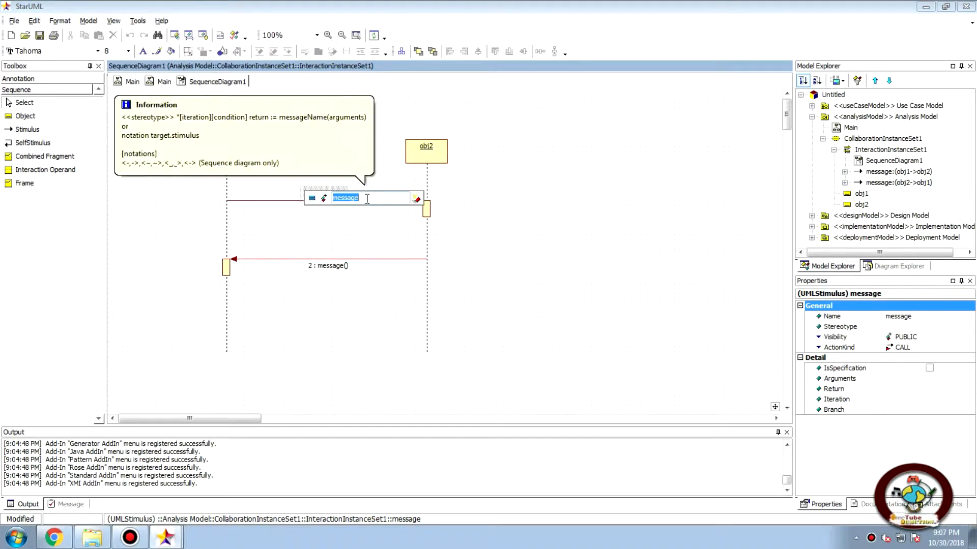
text(d)
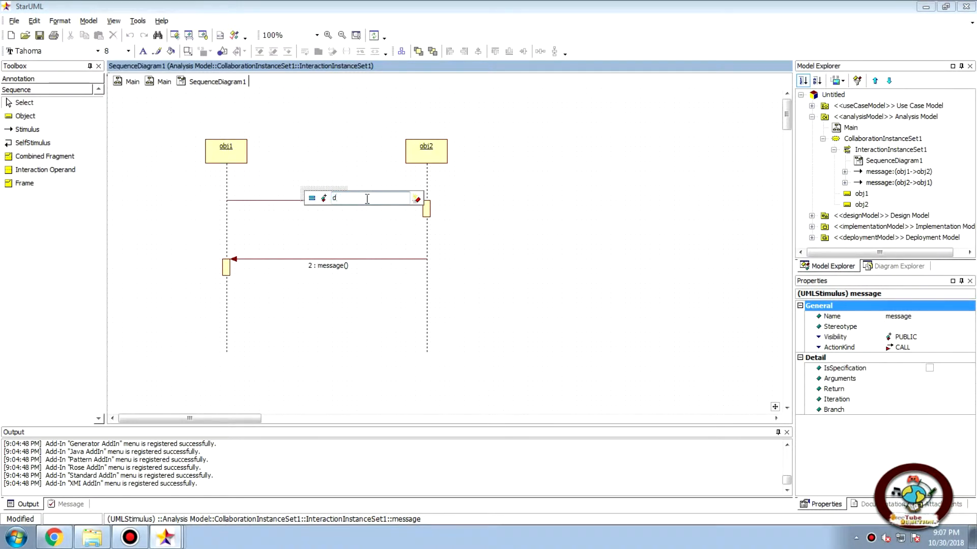
text(eposite)
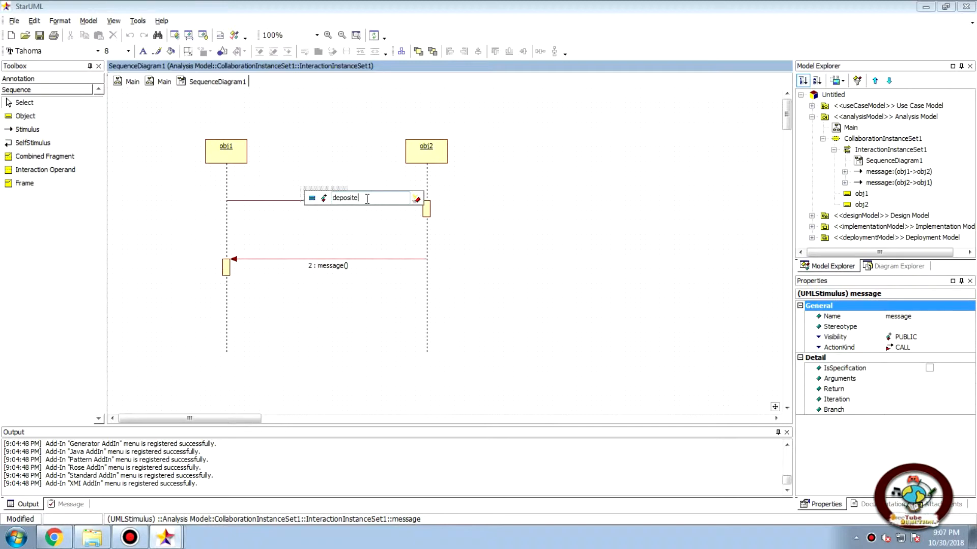
text(>0()
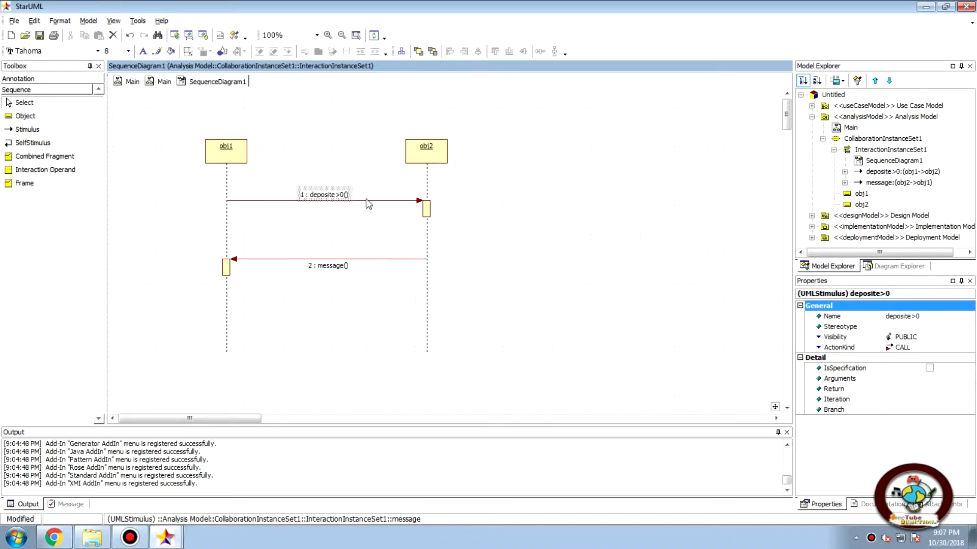
click(305, 312)
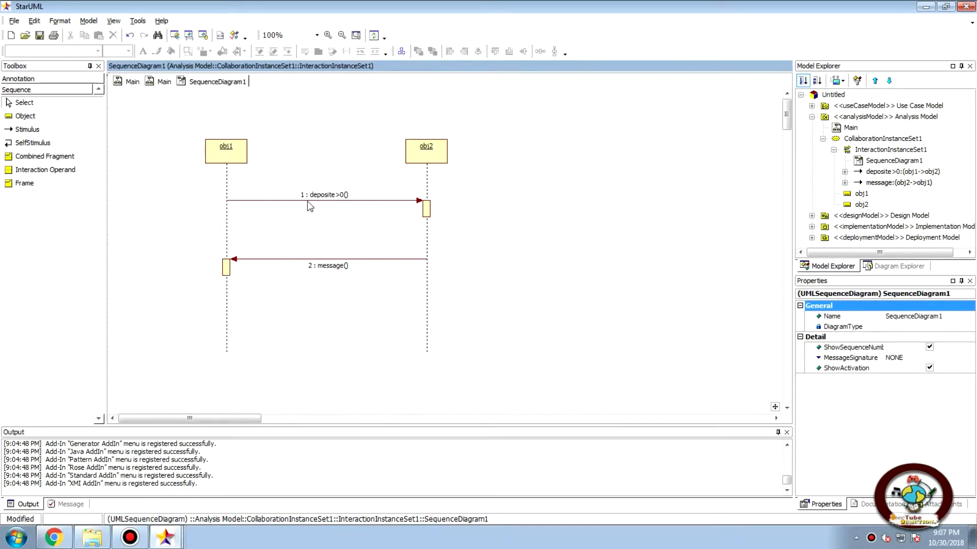
double_click(323, 194)
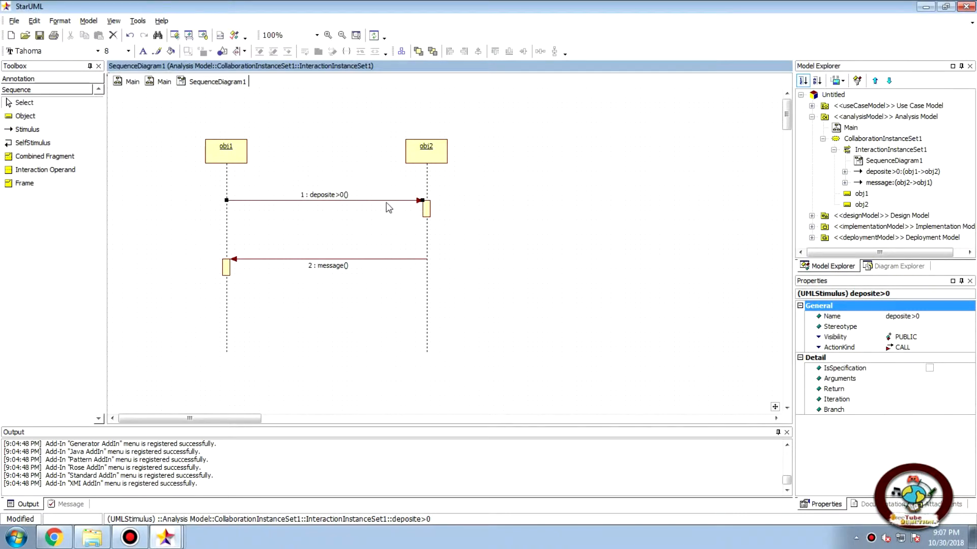
mouse_move(410, 211)
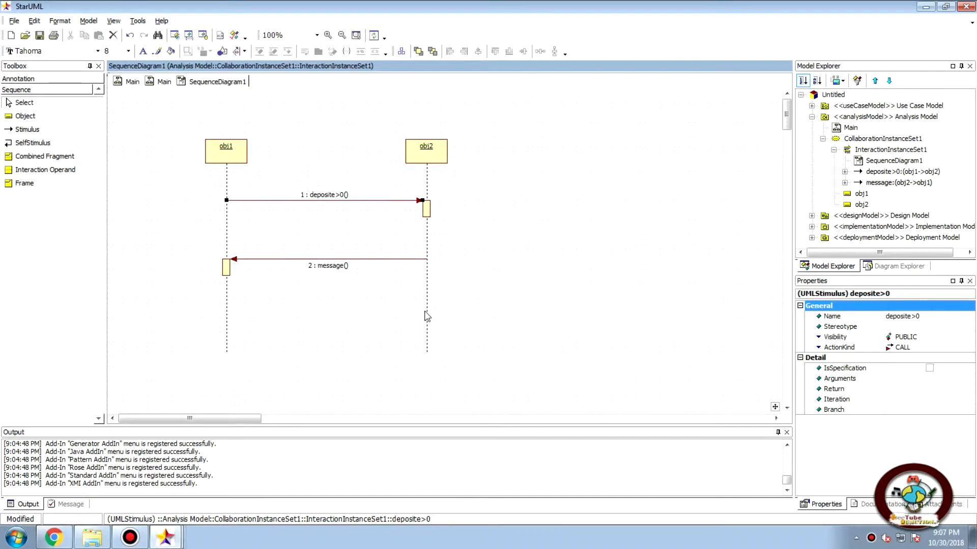
mouse_move(548, 278)
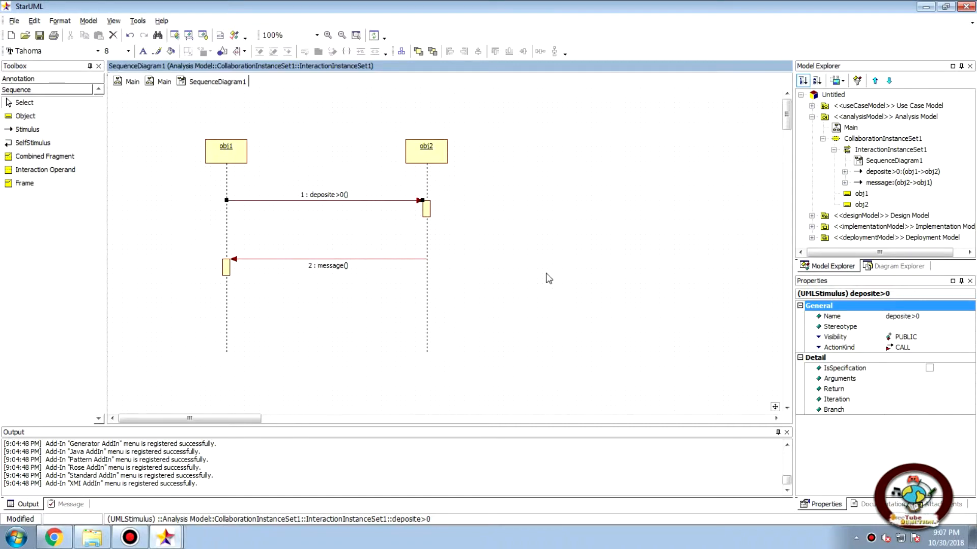